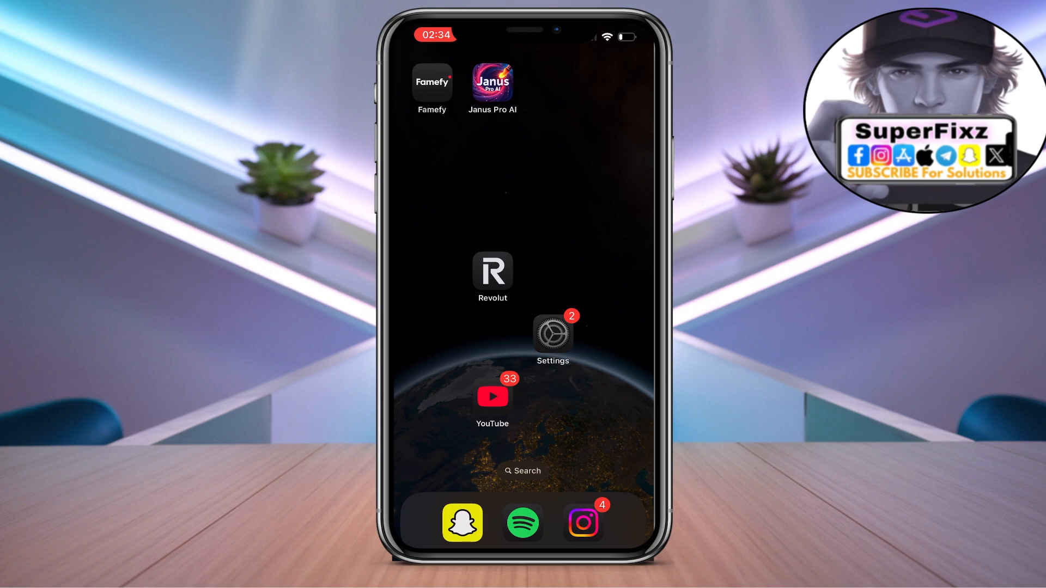
Reach the Date & Time page under Settings > General, showing automatic setting off and Oslo time zone.
{"action": "left_click", "coordinate": [552, 334]}
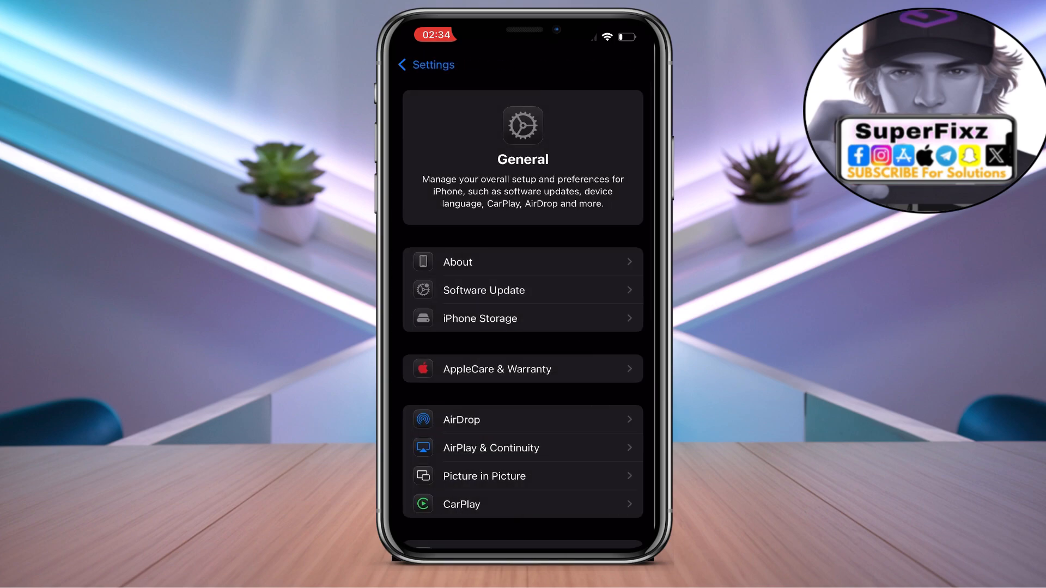
{"action": "scroll", "scroll_direction": "down", "scroll_amount": 3}
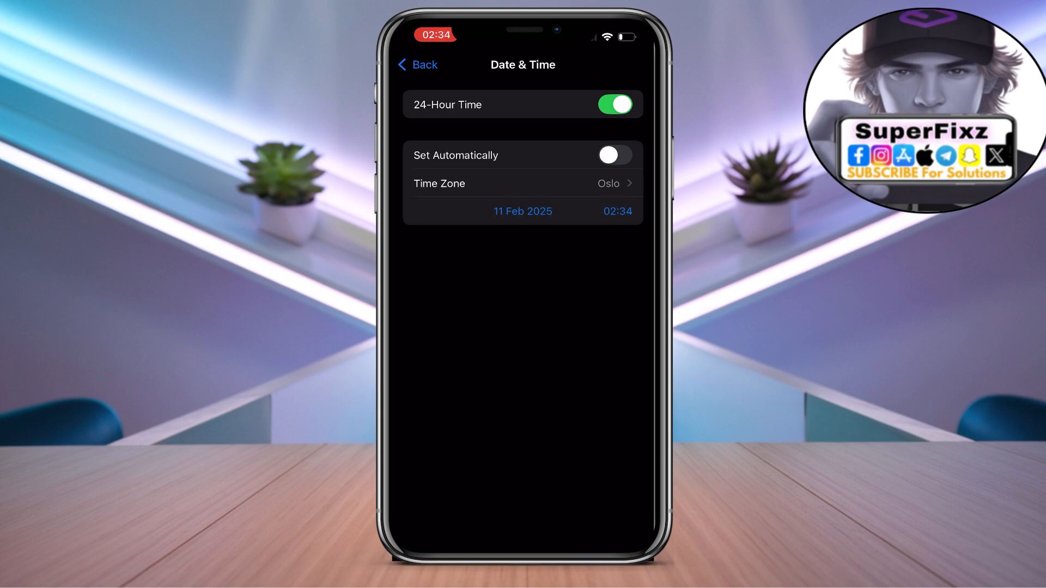
Leave Settings and bring up home-screen search with Messages as the top result.
{"action": "left_click", "coordinate": [417, 64]}
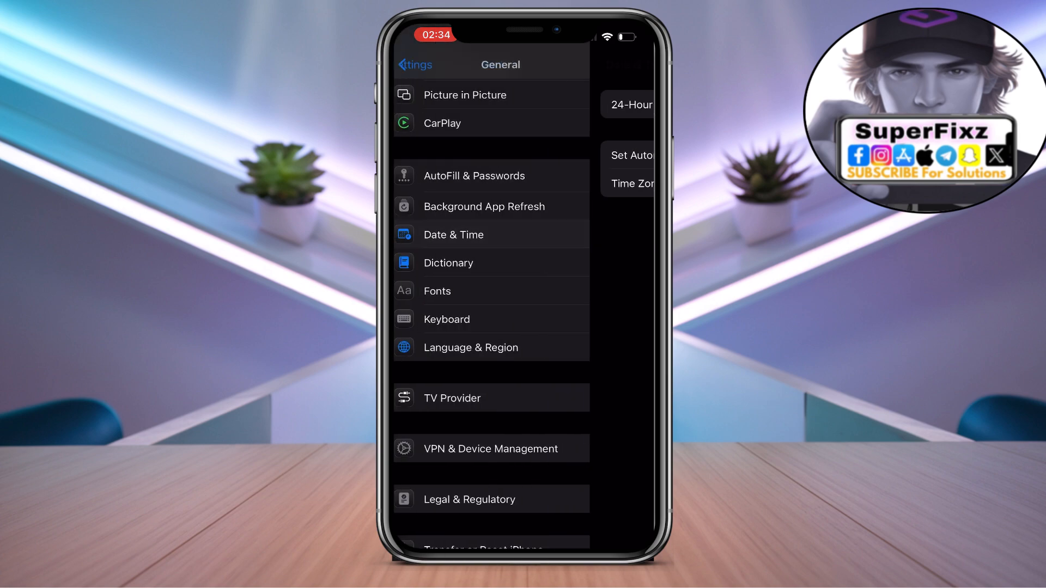
{"action": "scroll", "scroll_direction": "down", "scroll_amount": 3}
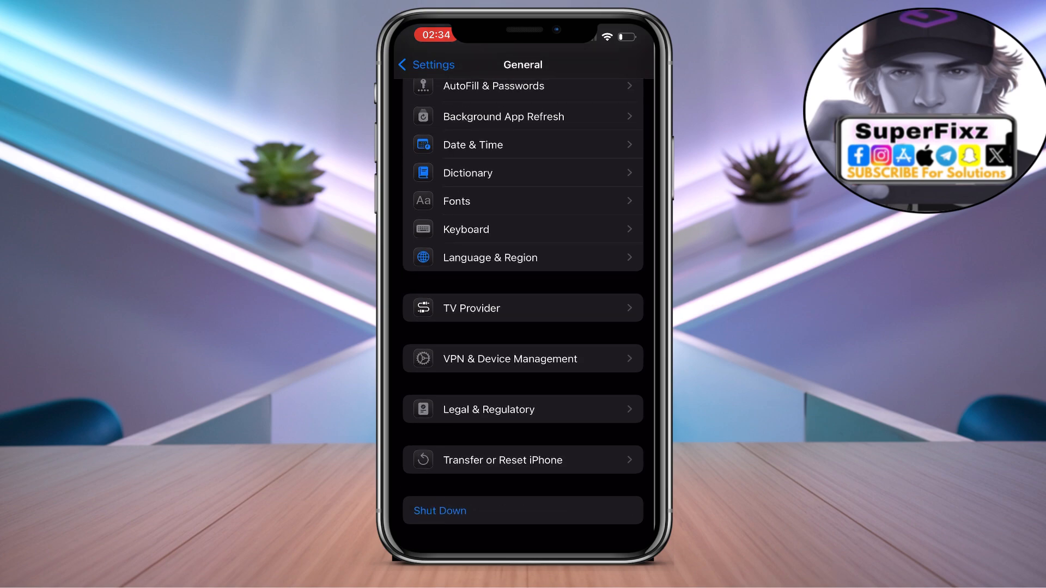
{"action": "left_click", "coordinate": [425, 64]}
{"action": "type", "text": "m"}
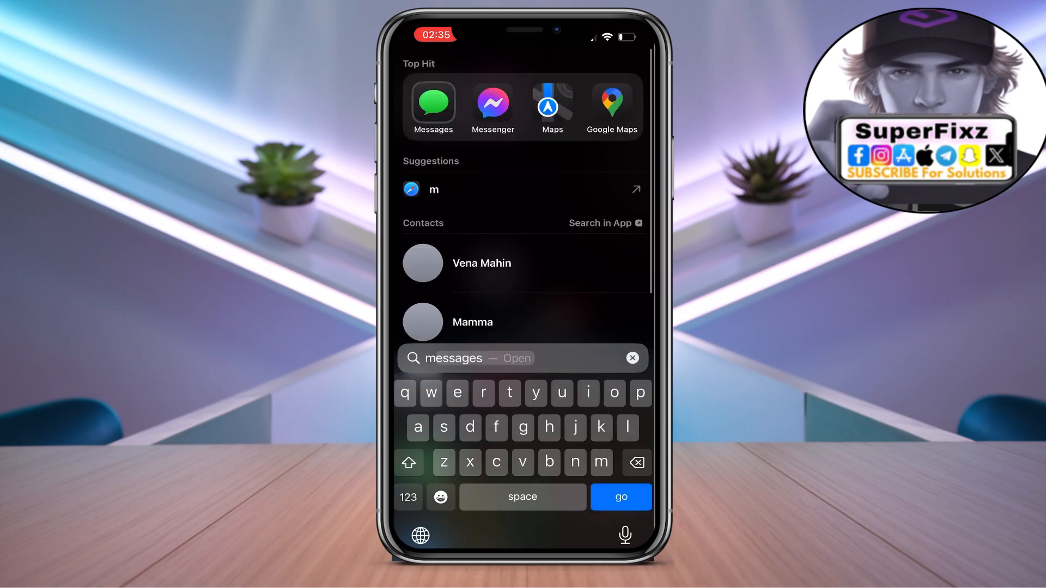
Launch the App Store and reach the signed-in Account page from the Search tab.
{"action": "left_click", "coordinate": [631, 358]}
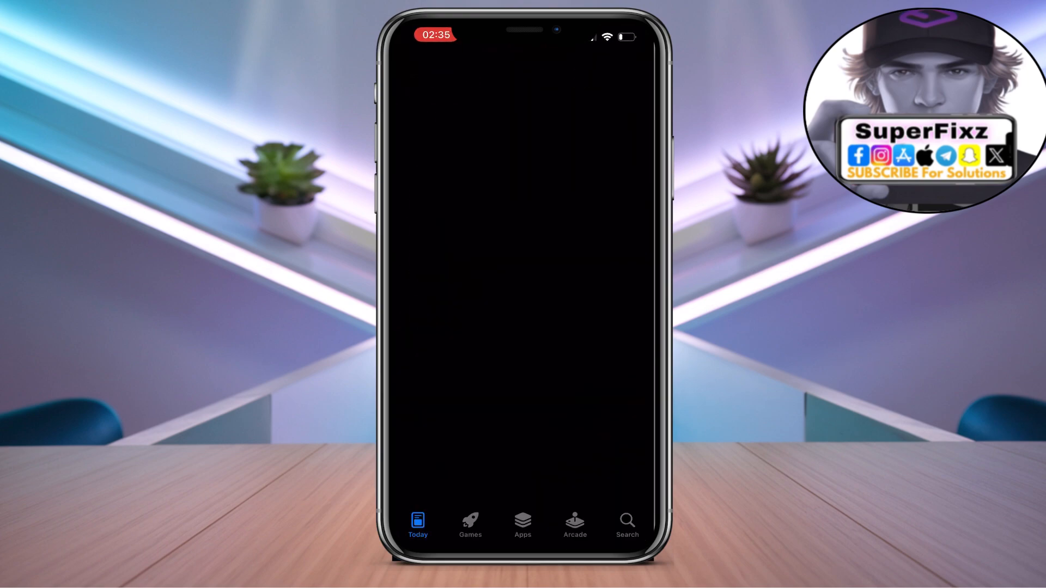
{"action": "left_click", "coordinate": [625, 525]}
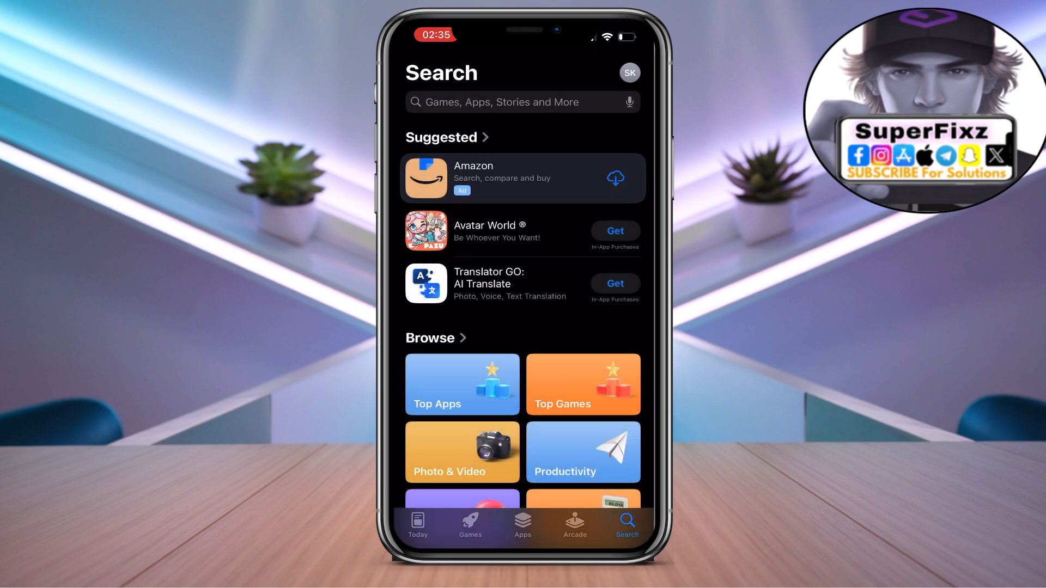
{"action": "left_click", "coordinate": [627, 73]}
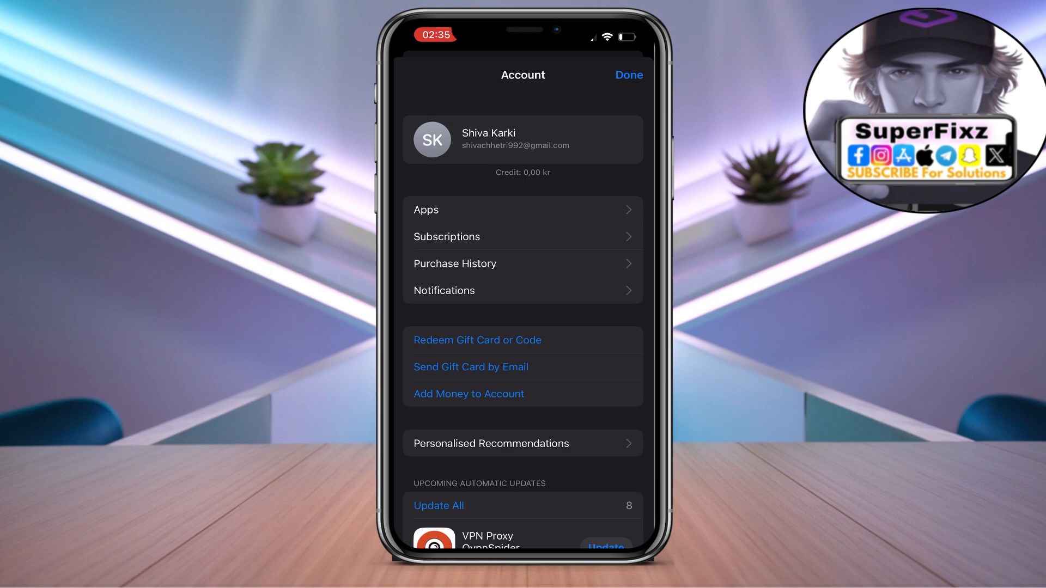
Choose Japan as the account's new country/region, reaching the Apple Media Services terms.
{"action": "left_click", "coordinate": [627, 75]}
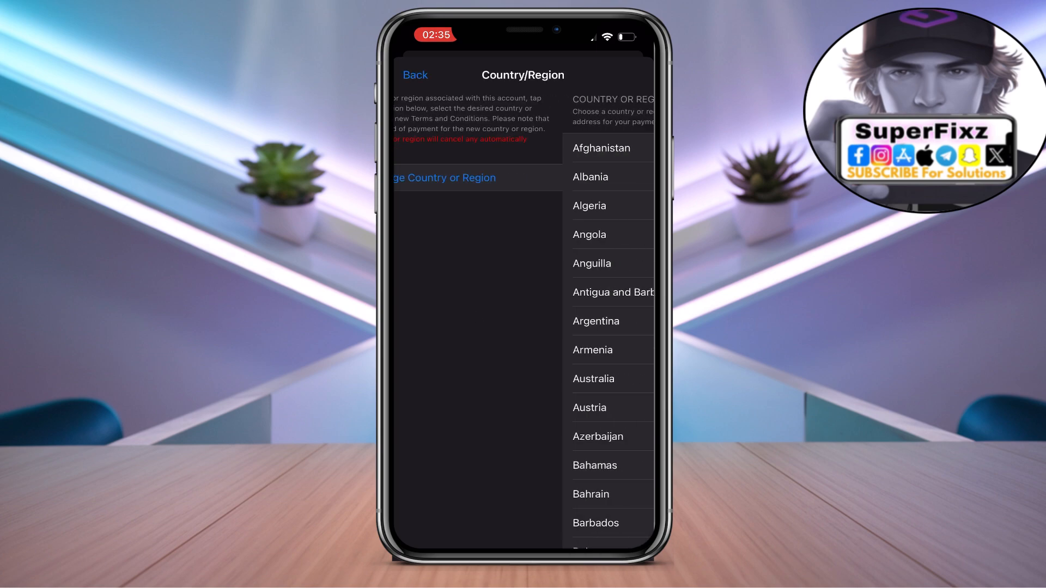
{"action": "scroll", "scroll_direction": "down", "scroll_amount": 3}
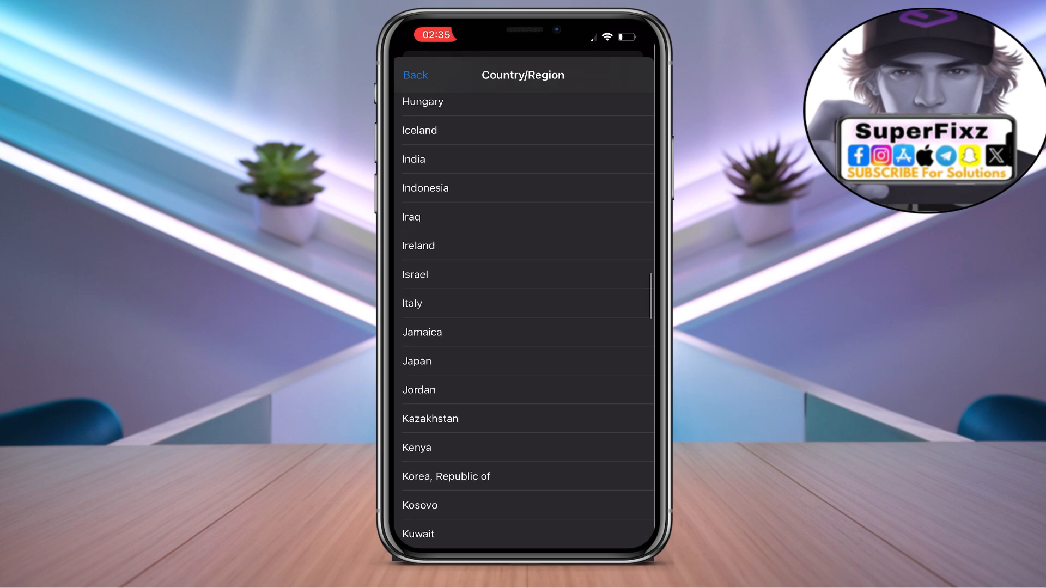
{"action": "scroll", "scroll_direction": "down", "scroll_amount": 3}
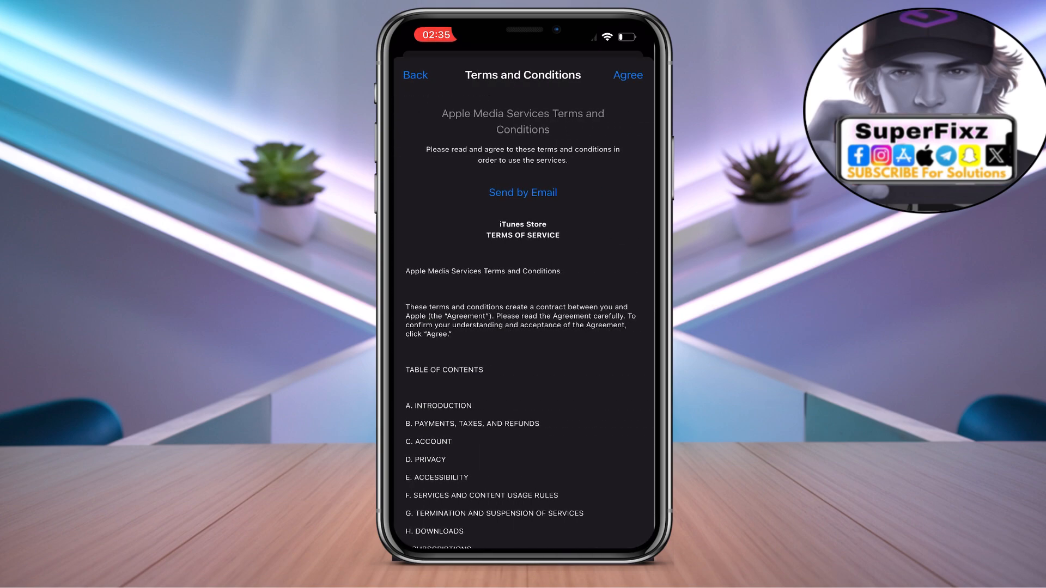
Agree to the terms and review the Japanese payment method and billing address form.
{"action": "left_click", "coordinate": [627, 75]}
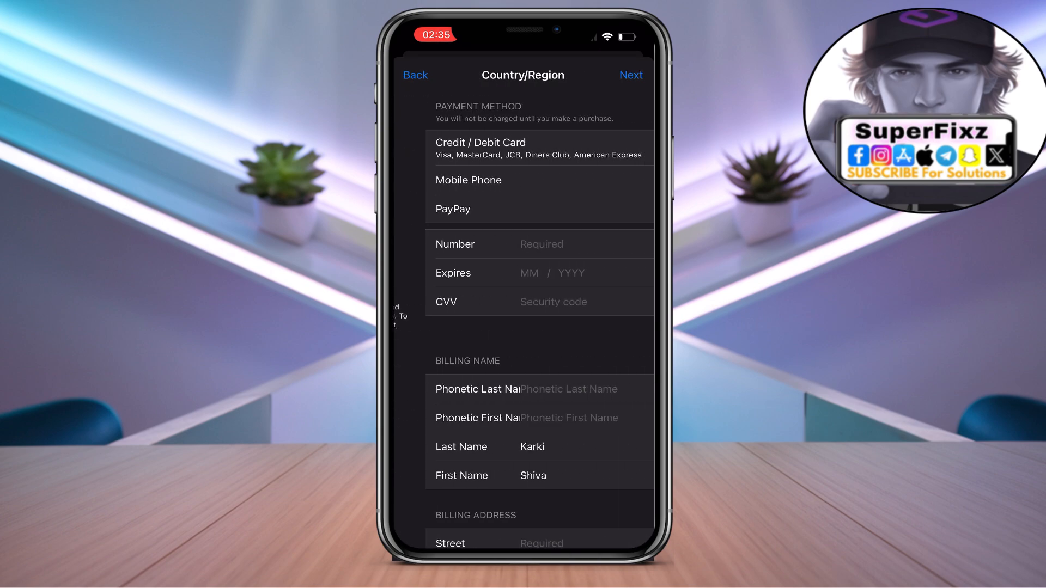
{"action": "scroll", "scroll_direction": "down", "scroll_amount": 3}
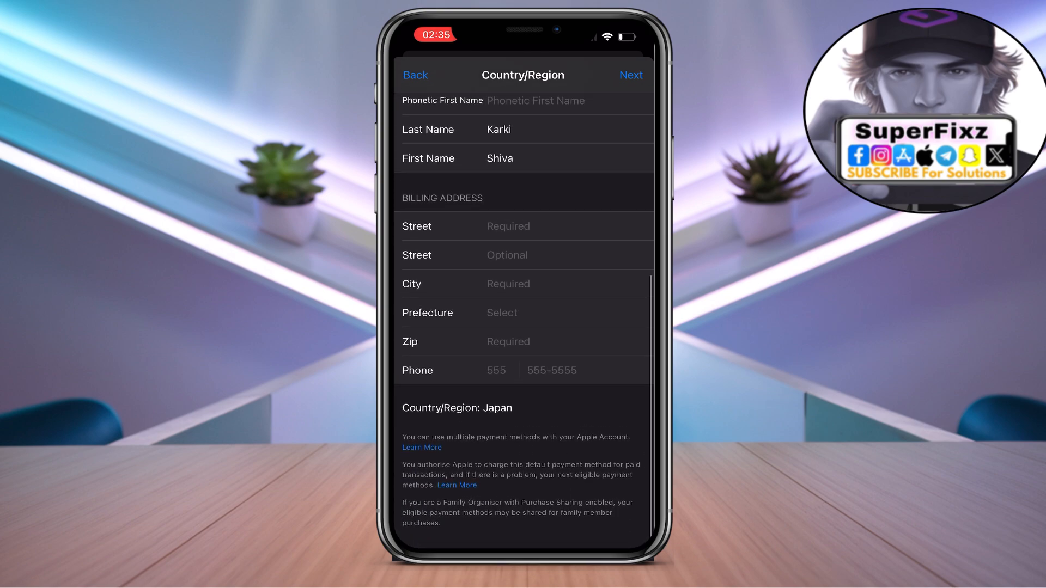